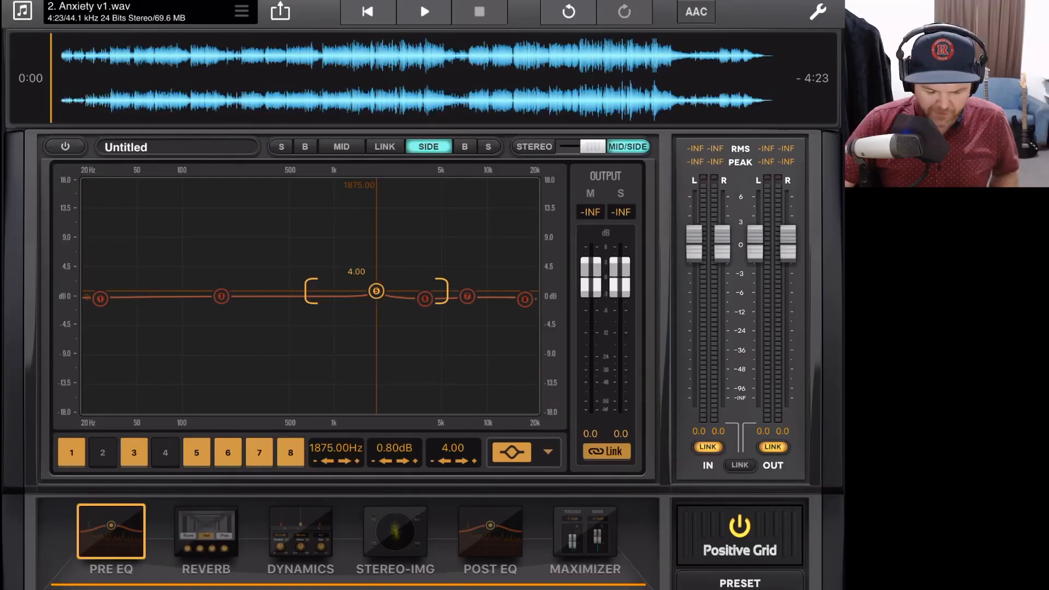
Preview the Dynamics, Post EQ and Maximizer modules for Anxiety v1.wav, then return to Pre EQ
left_click(299, 532)
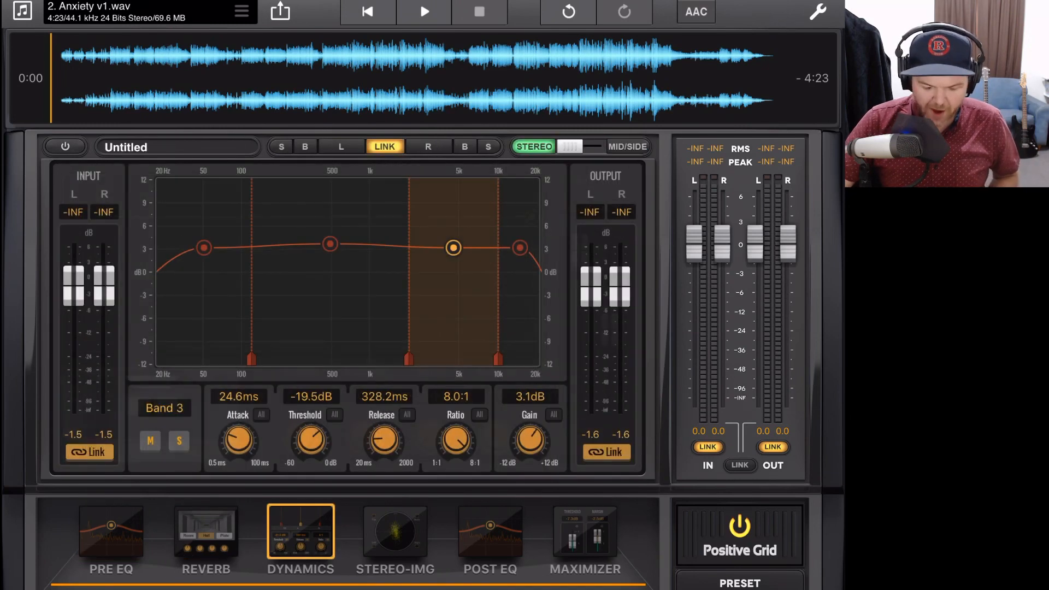
left_click(489, 532)
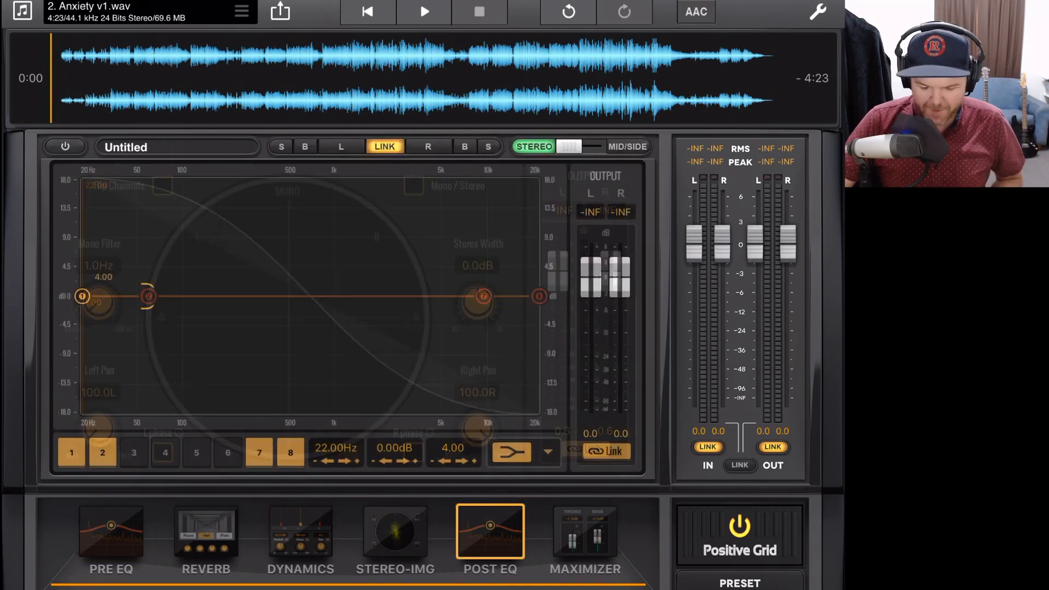
left_click(584, 532)
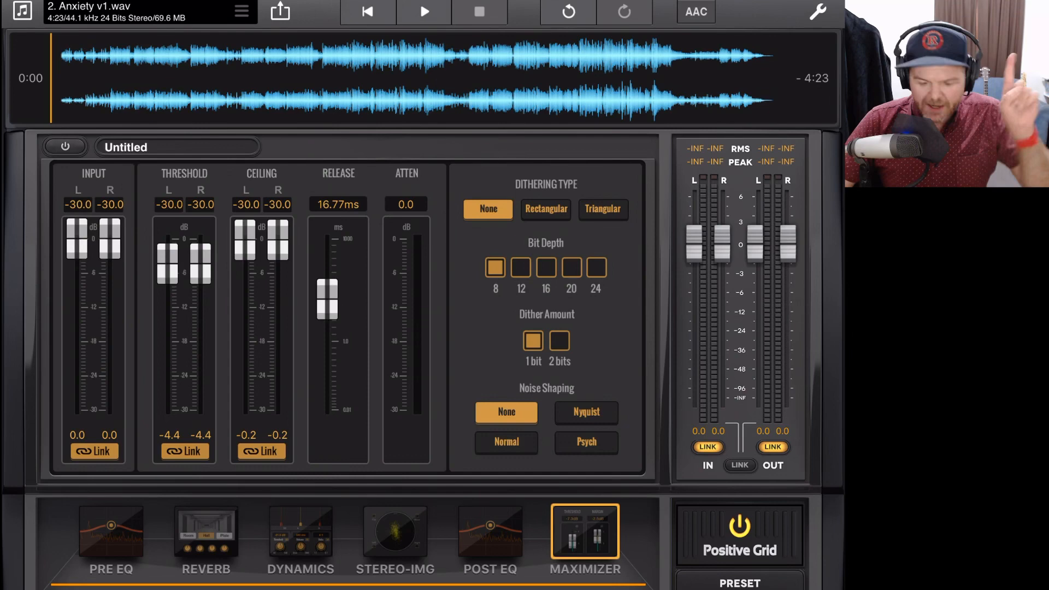
left_click(110, 532)
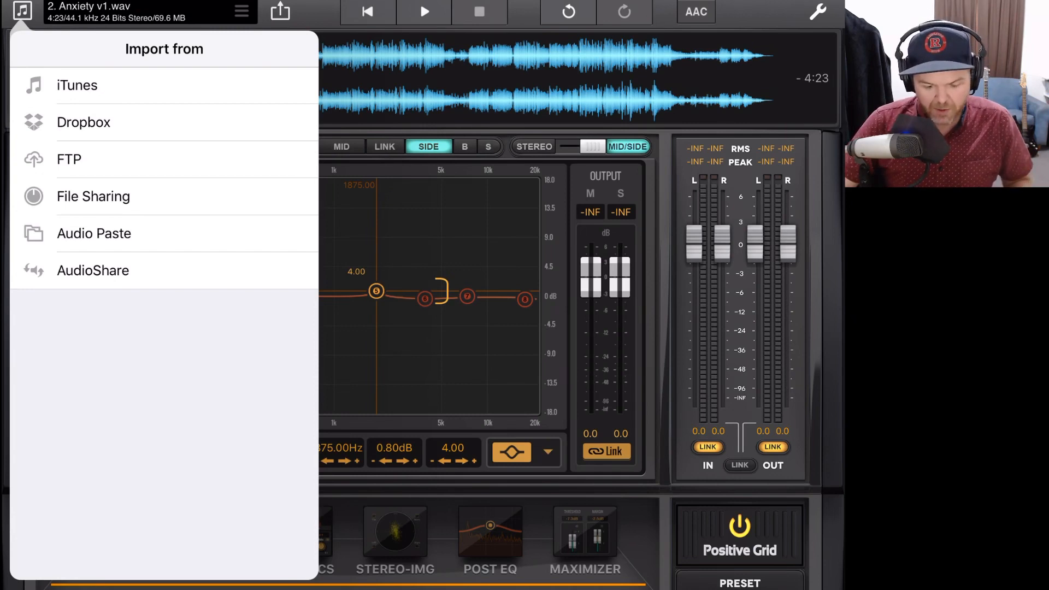
Dismiss the Import from popover without choosing a source
left_click(76, 85)
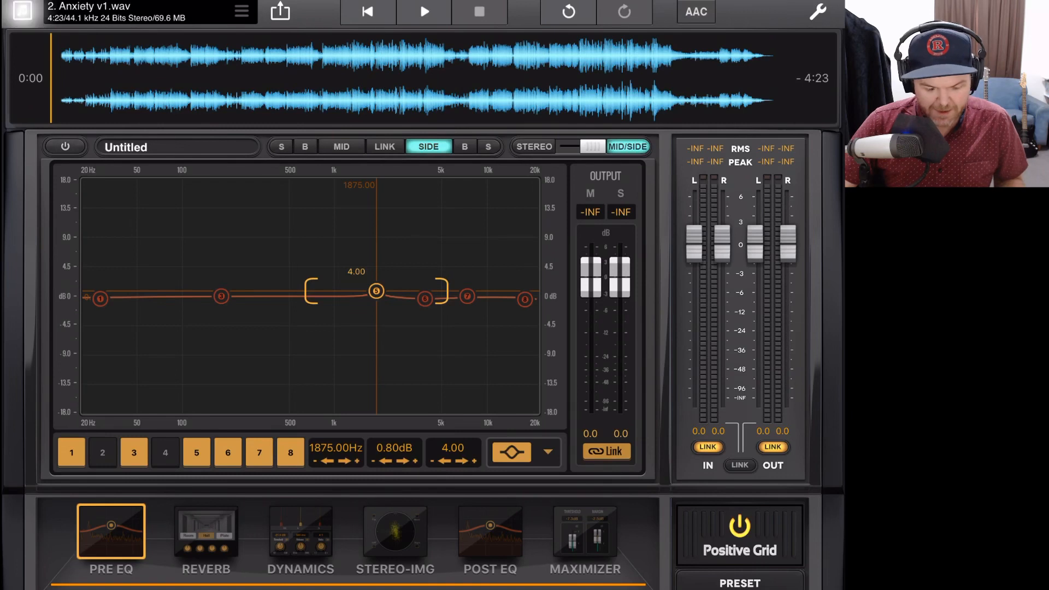
Import Bully v5 No Drums.m4a from the Dropbox GarageBand folder, replacing the loaded song
left_click(22, 11)
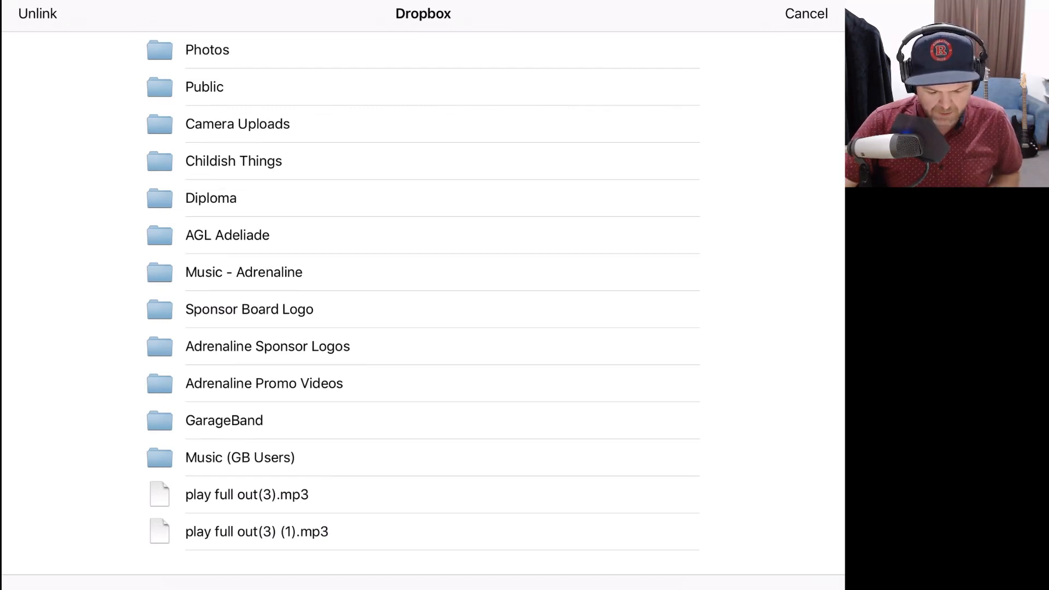
left_click(222, 420)
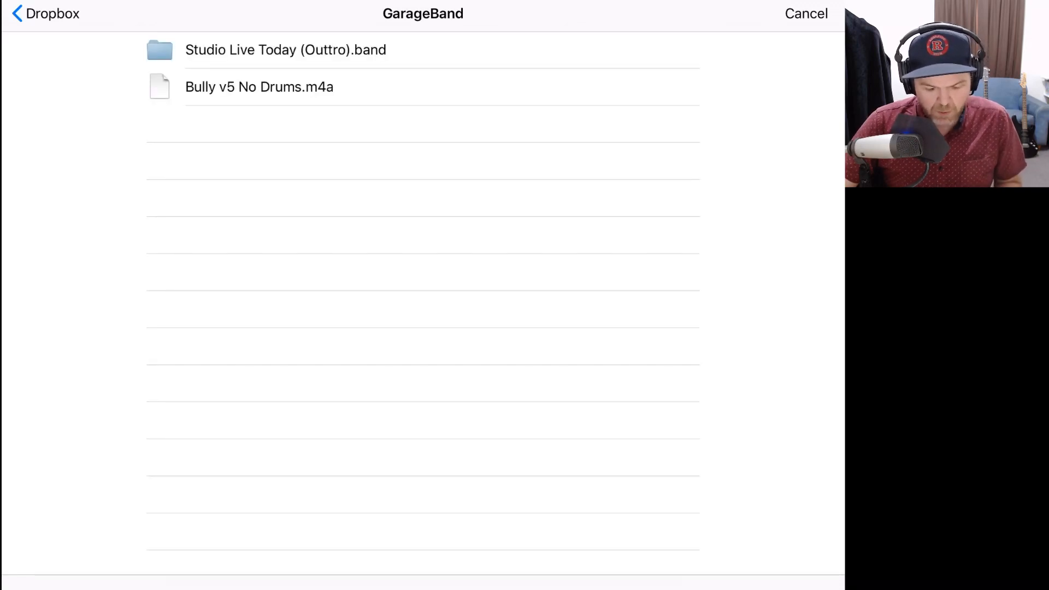
left_click(260, 87)
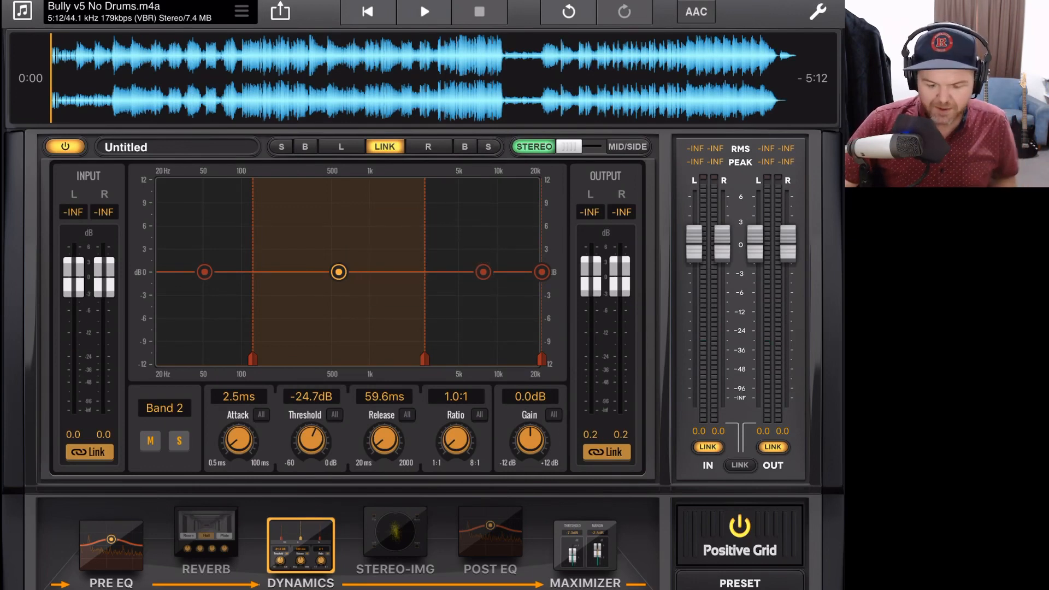
Choose File Sharing as the import source and pick a song from its list
left_click(22, 11)
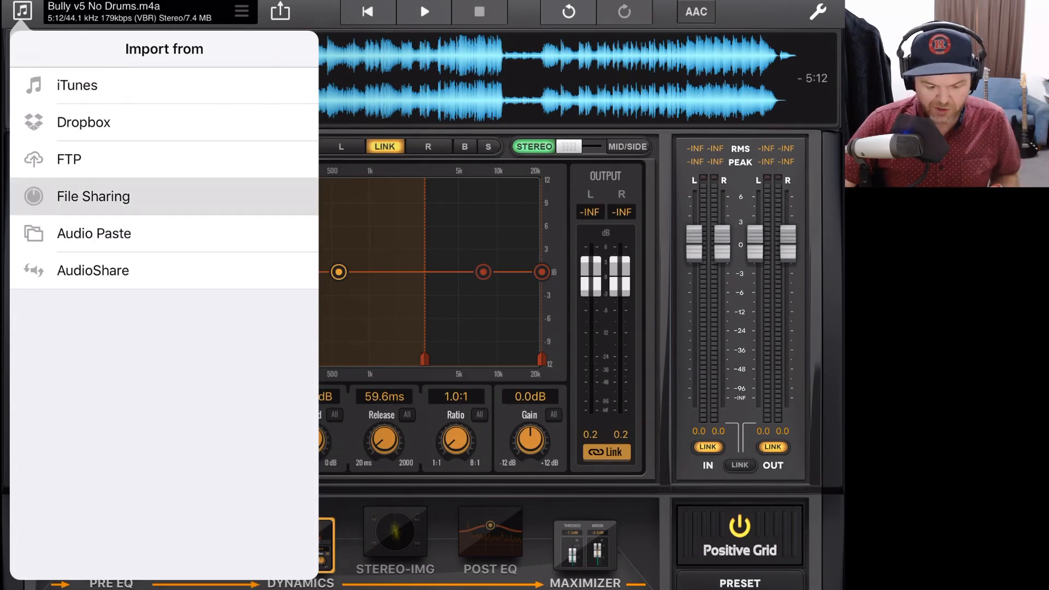
left_click(93, 196)
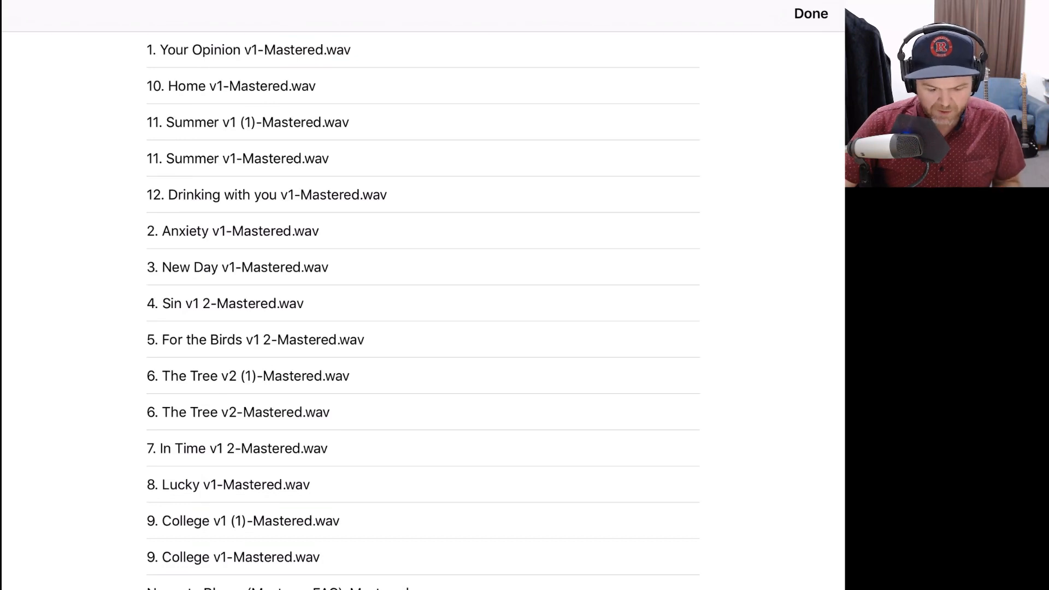
left_click(249, 49)
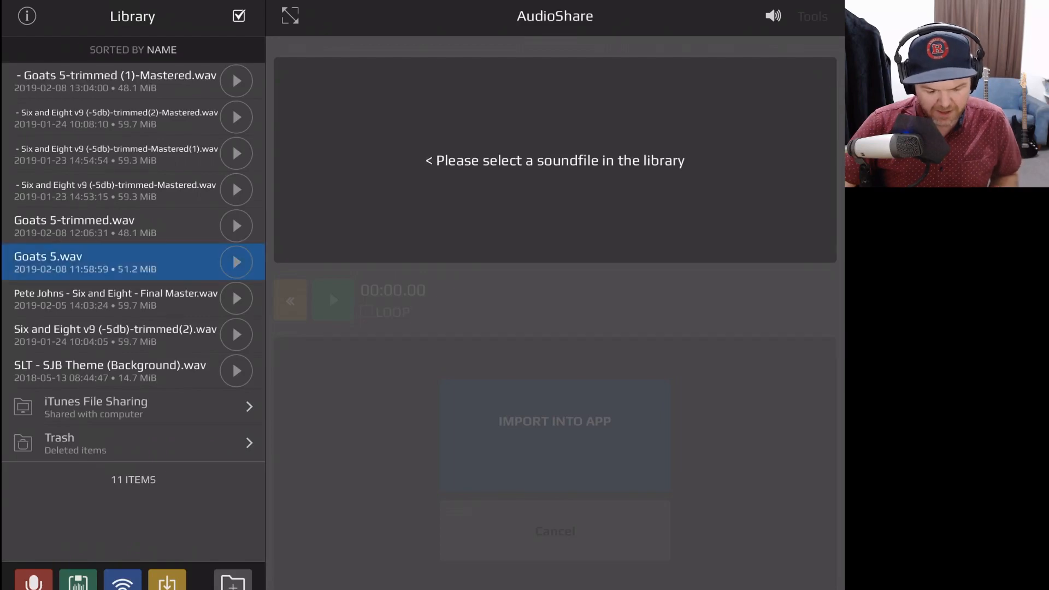
Load Goats 5.wav in AudioShare for preview and cancel importing it into an app
left_click(48, 261)
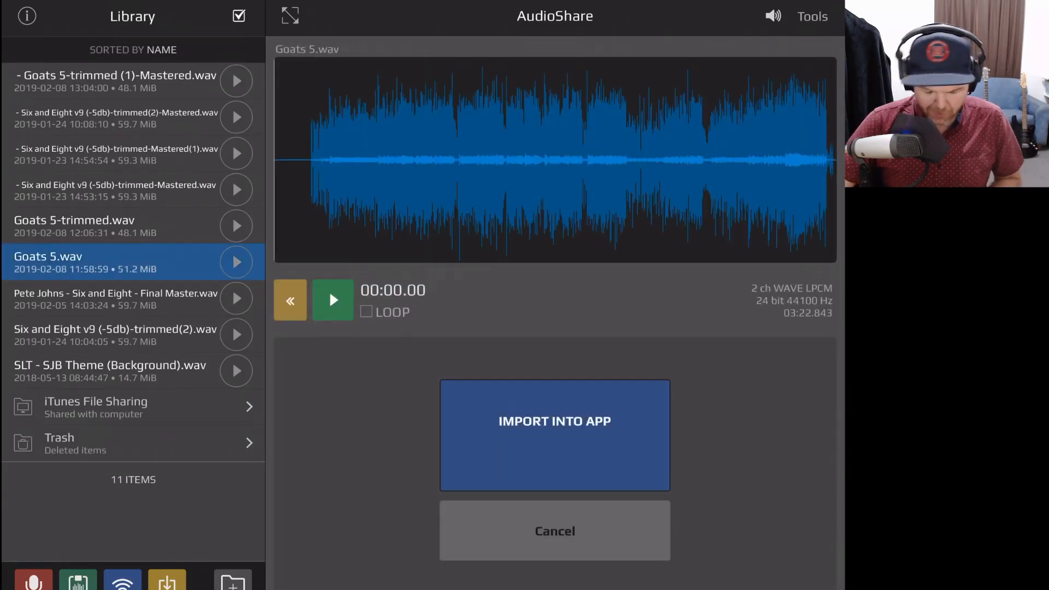
left_click(554, 420)
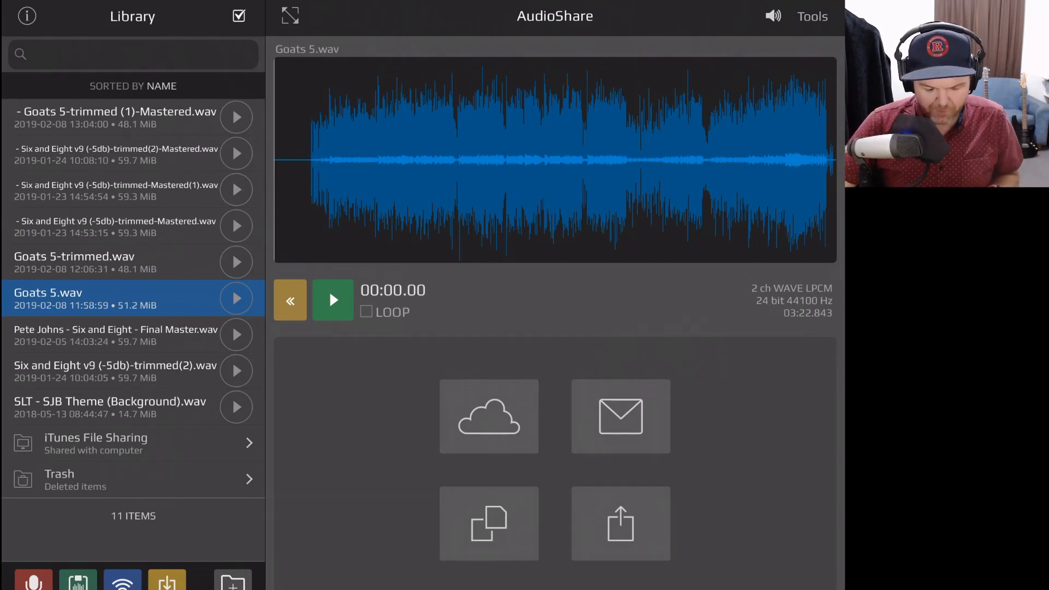
Load Goats 5-trimmed.wav and share it to Final Touch via Copy to Final Touch
left_click(73, 262)
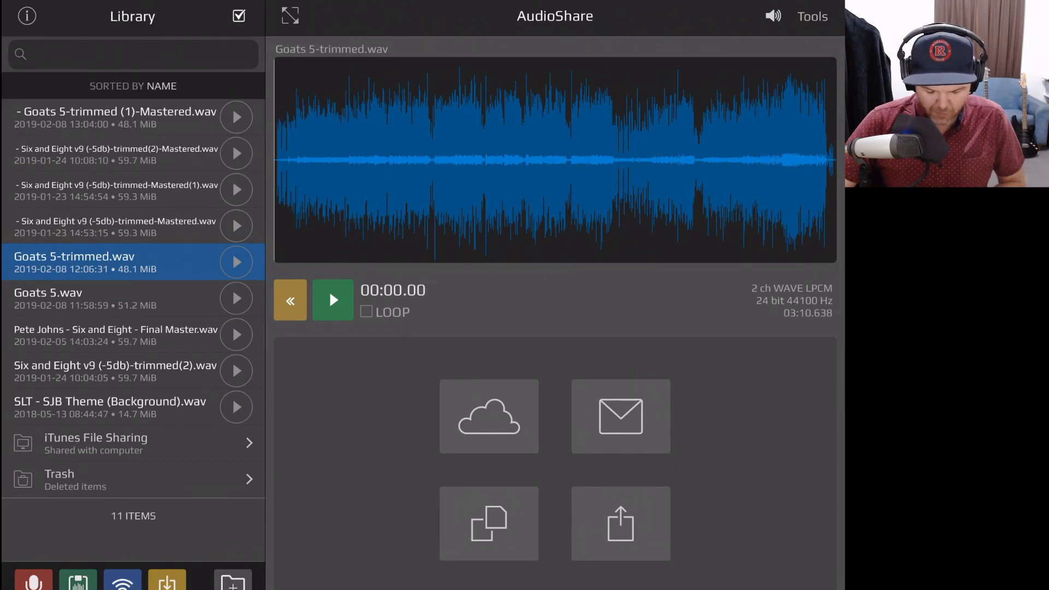
left_click(619, 523)
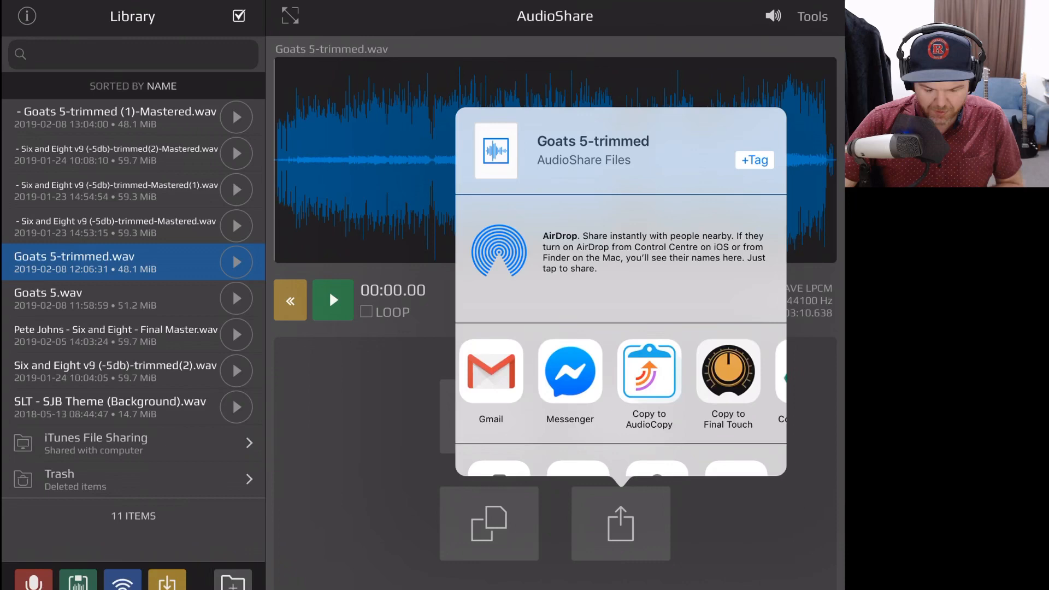
scroll("left", 3)
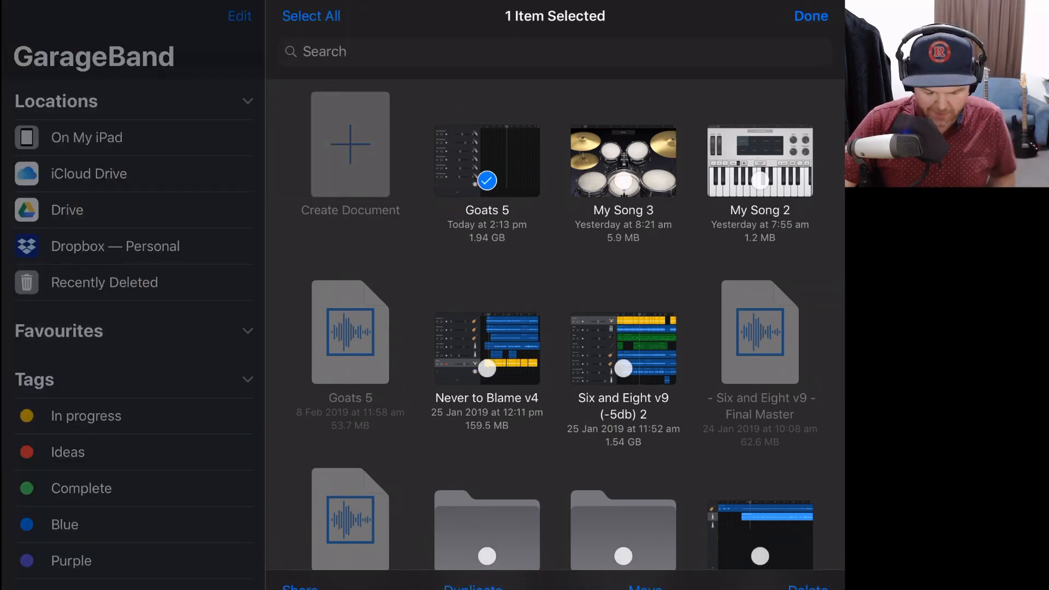
Export Goats 5 as a Song from GarageBand and copy it into Final Touch as Goats 5 (3).wav
left_click(301, 588)
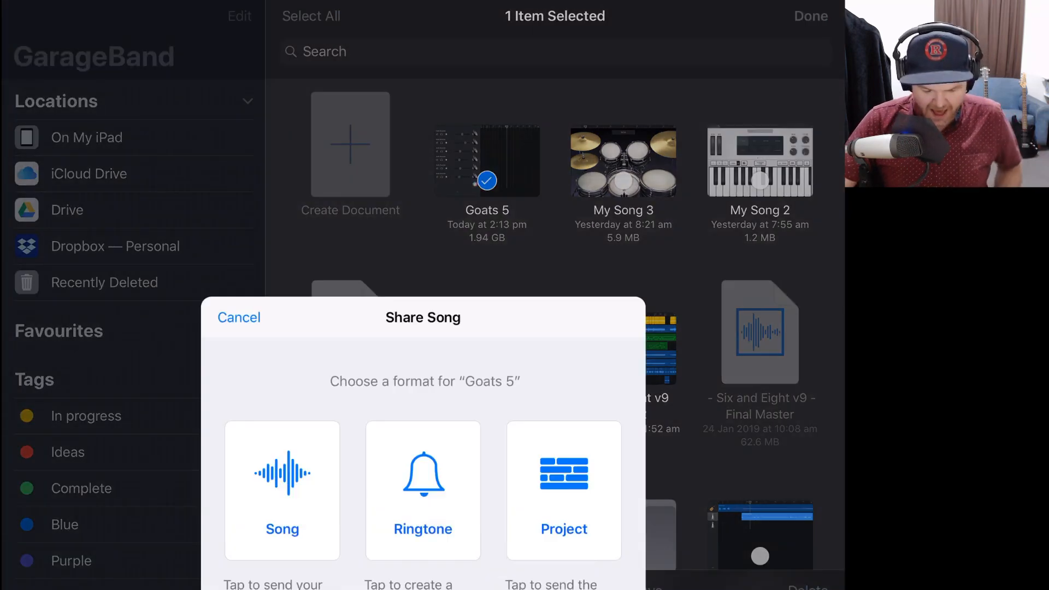
left_click(282, 489)
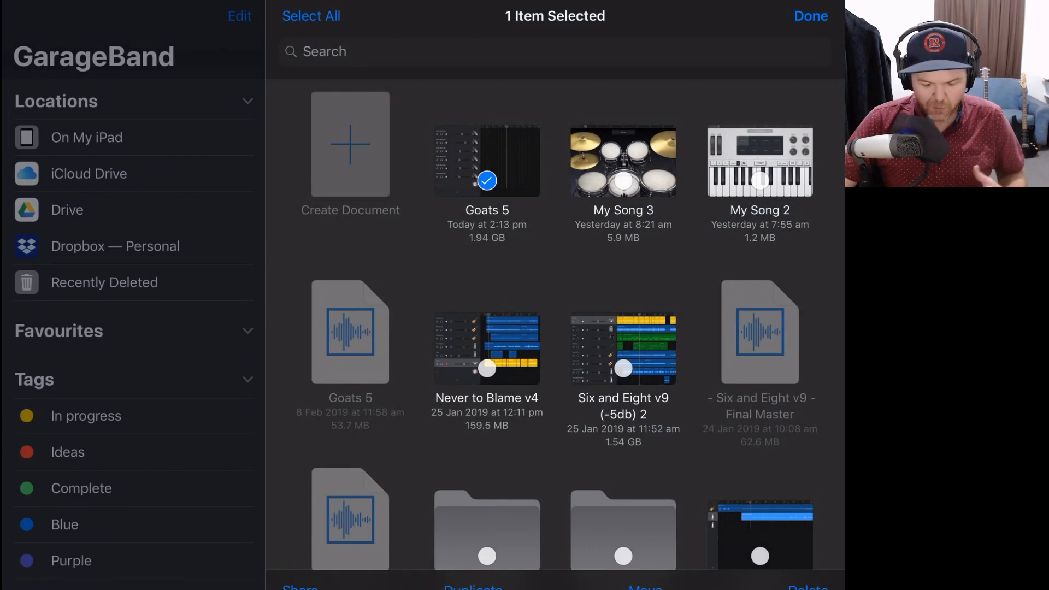
left_click(300, 588)
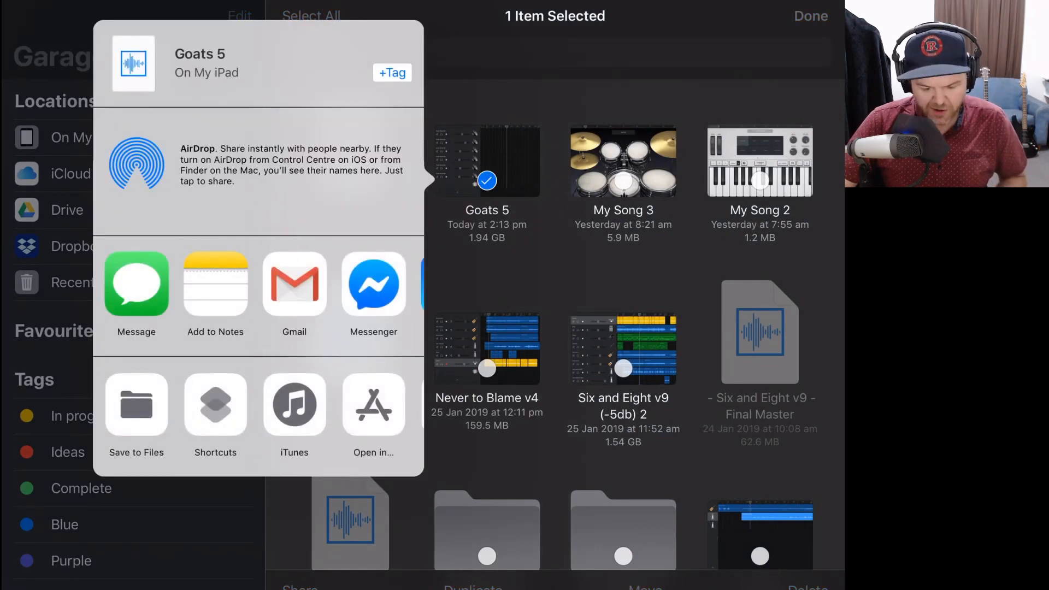
scroll("left", 3)
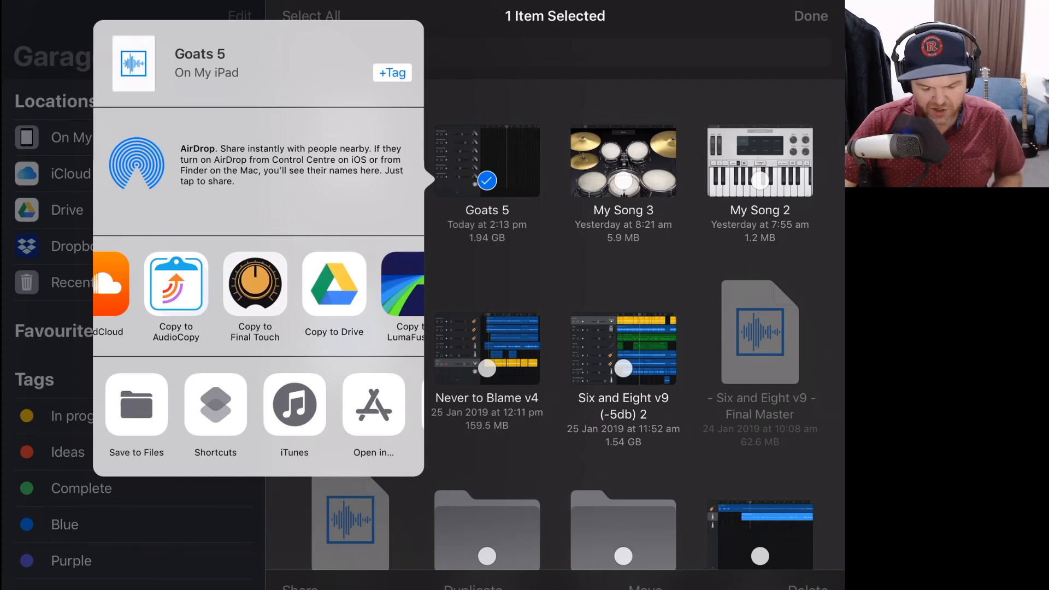
left_click(334, 283)
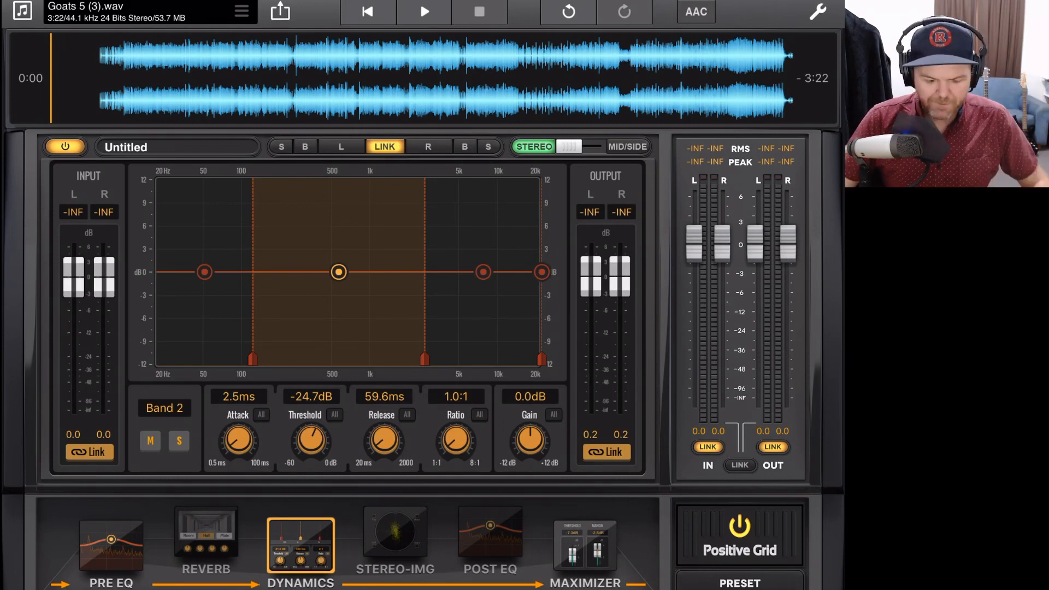
left_click(22, 11)
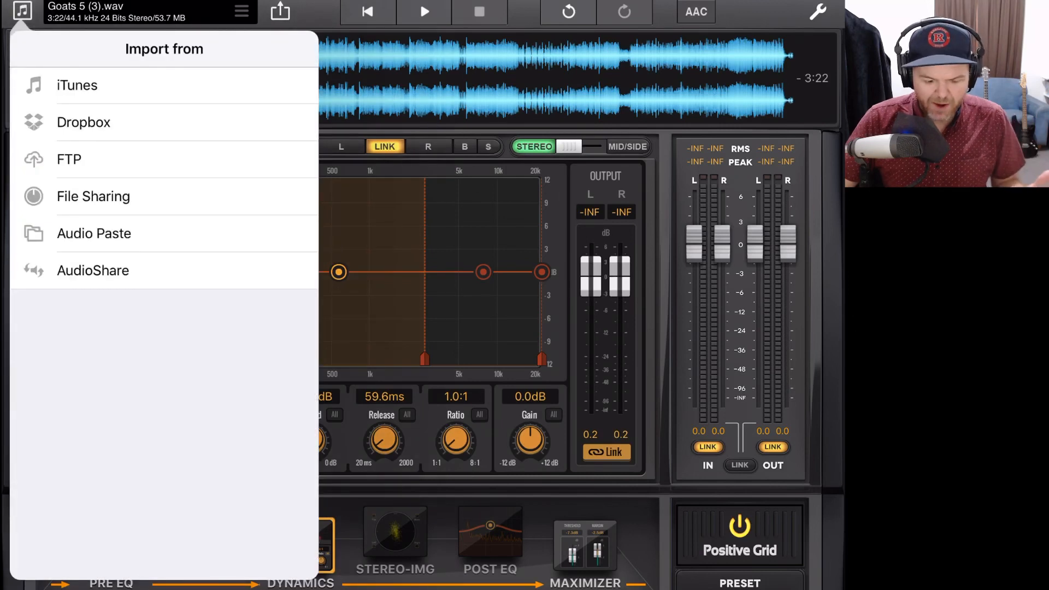